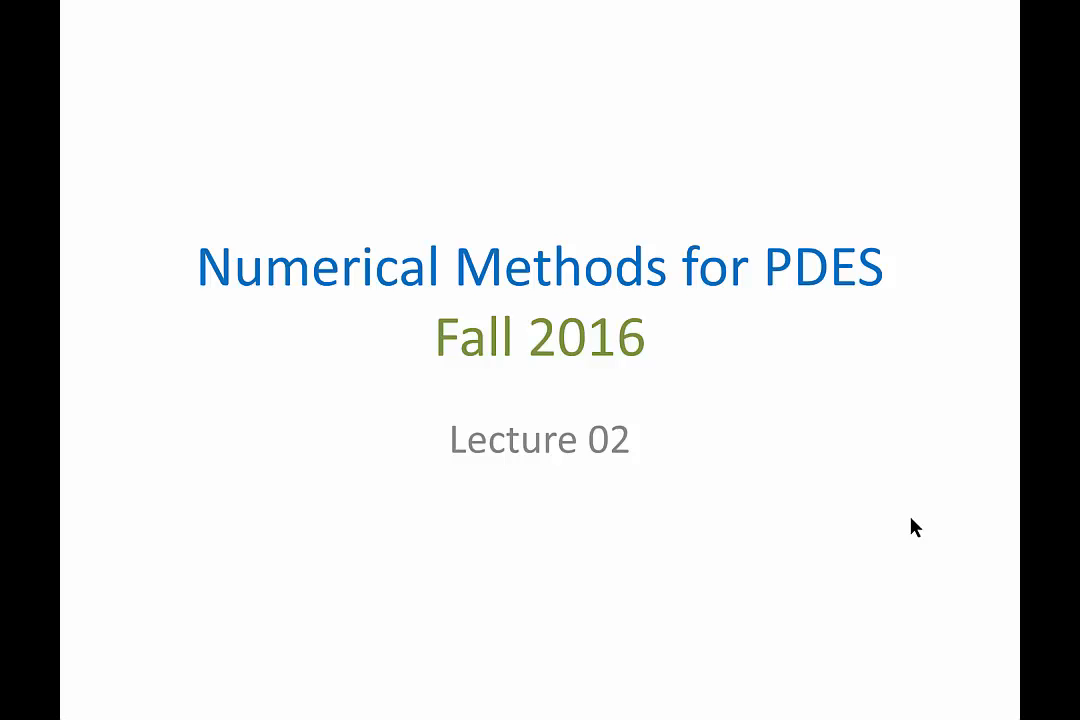
# - Leave the slide show and land on slide 2, 'Project 1 posted'
pyautogui.press('alt+tab')
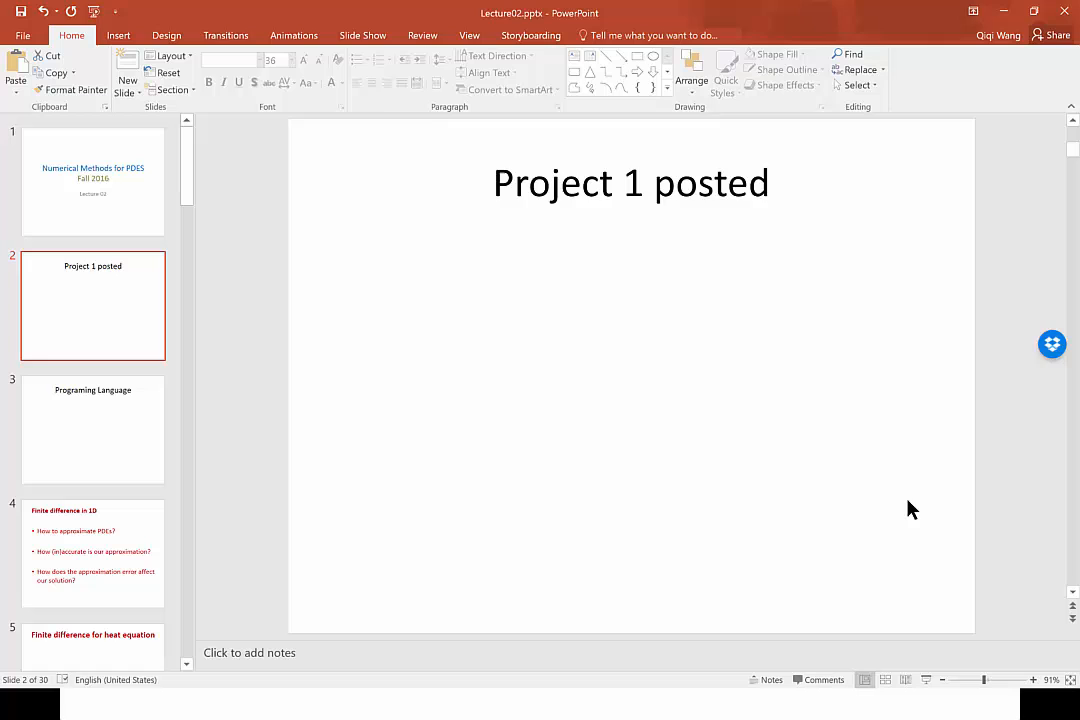
# - Switch to the Chrome window showing the Stellar course Materials page
pyautogui.press('alt+tab')
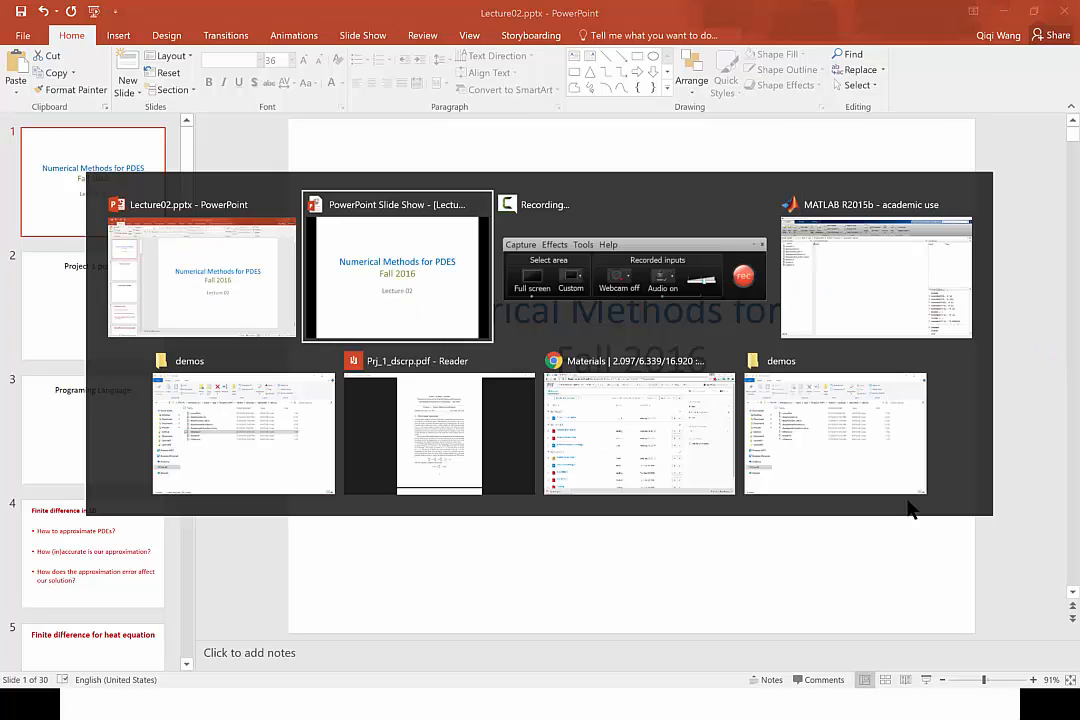
pyautogui.moveTo(892, 512)
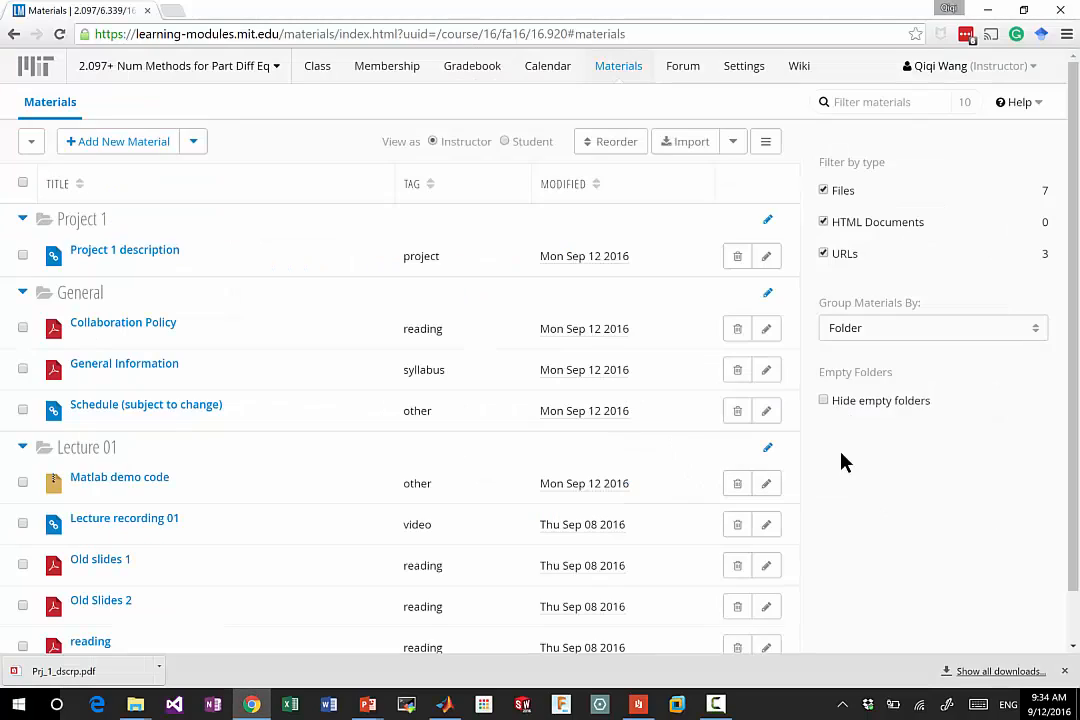
pyautogui.moveTo(684, 10)
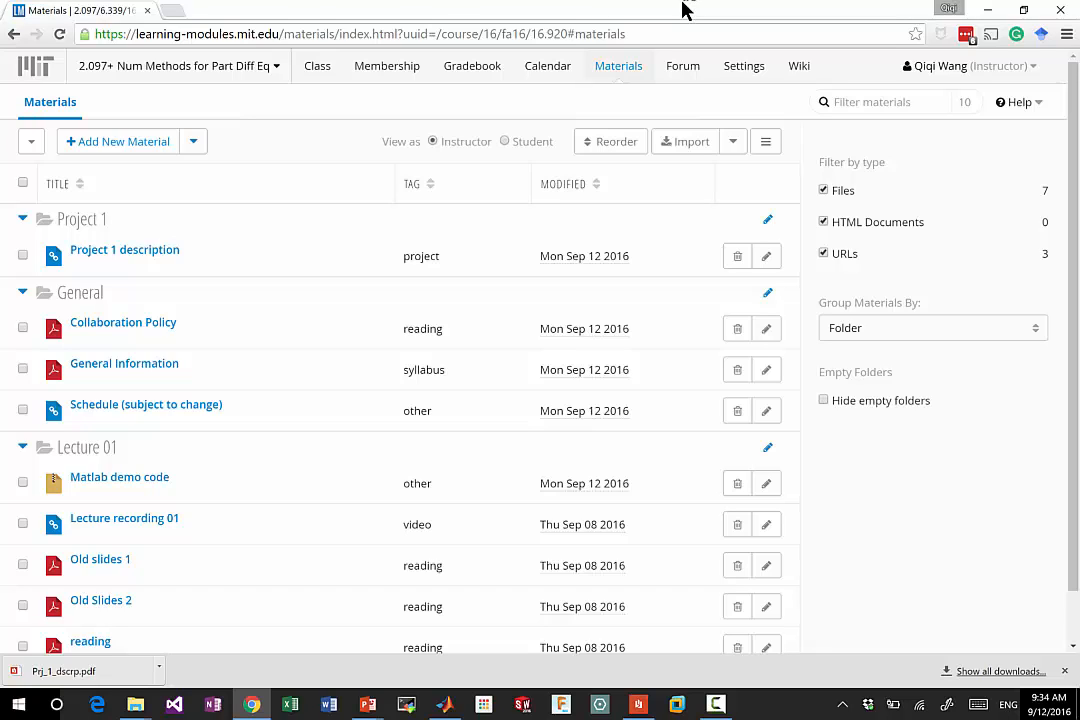
pyautogui.moveTo(152, 210)
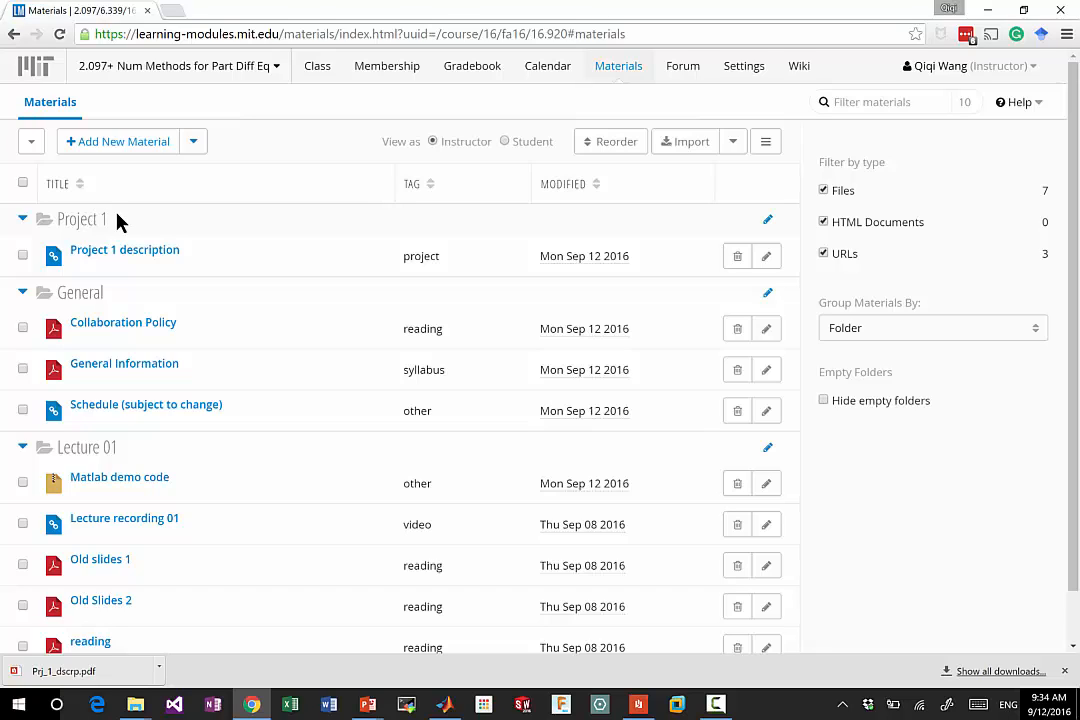
pyautogui.moveTo(256, 308)
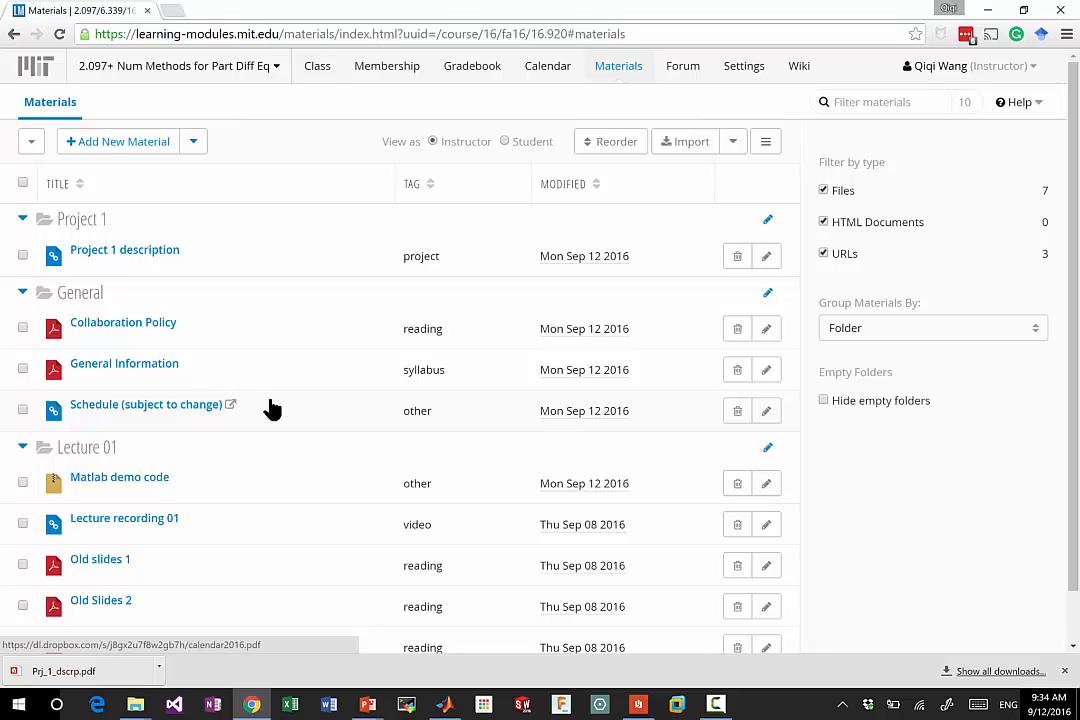
pyautogui.scroll(-3)
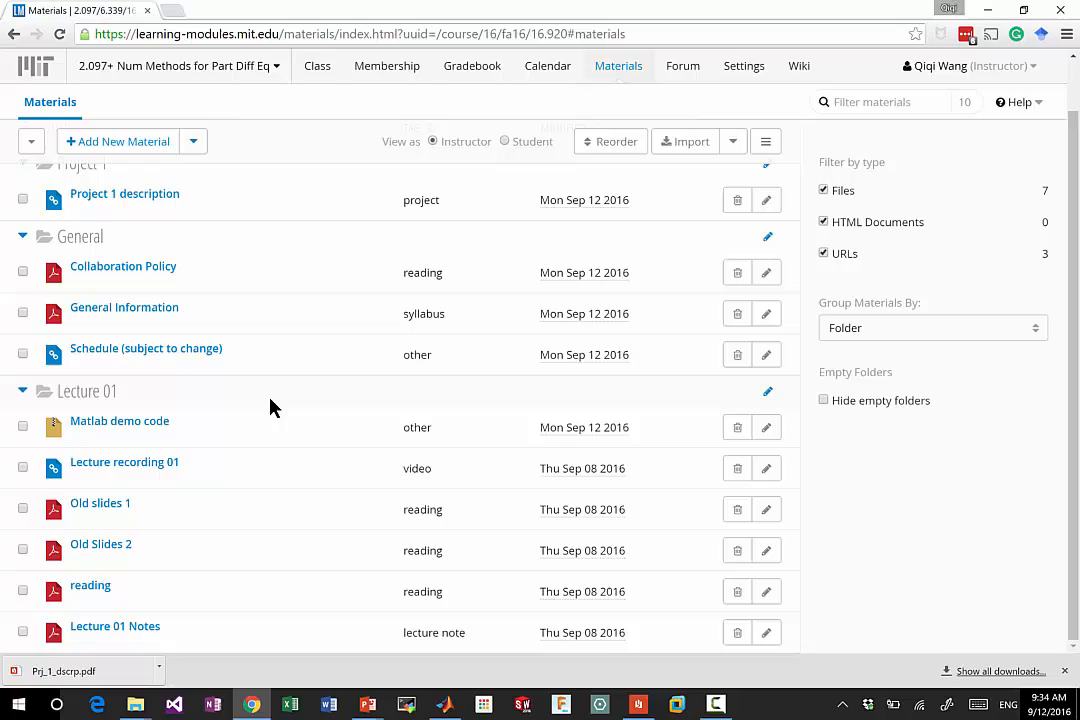
pyautogui.moveTo(196, 428)
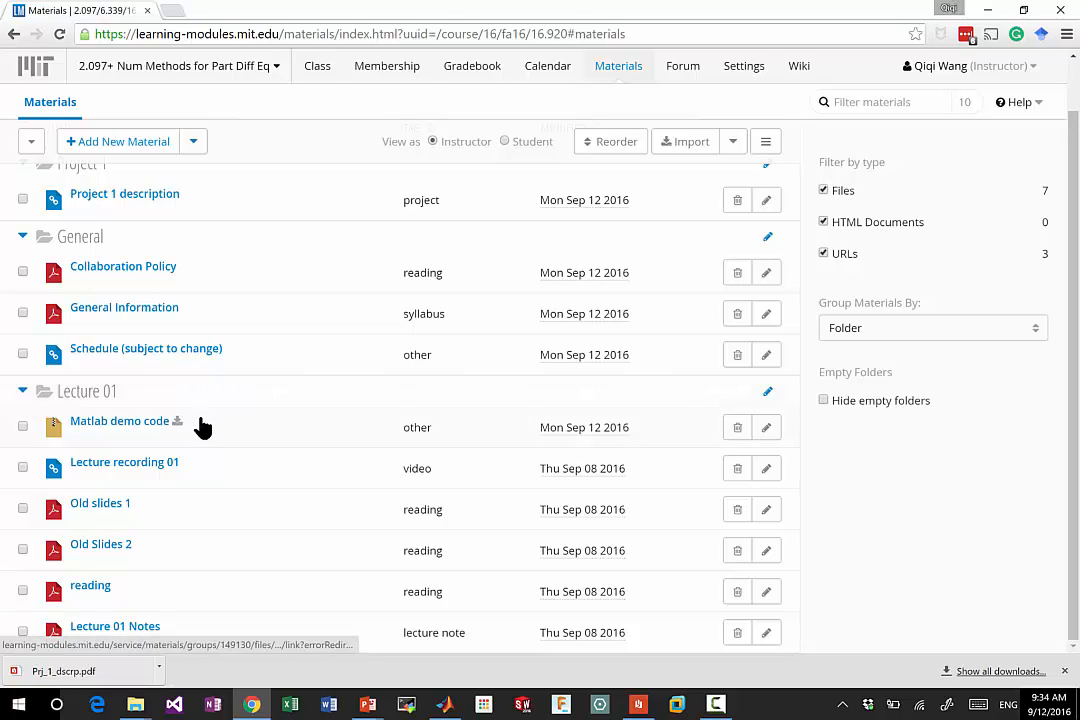
pyautogui.moveTo(140, 468)
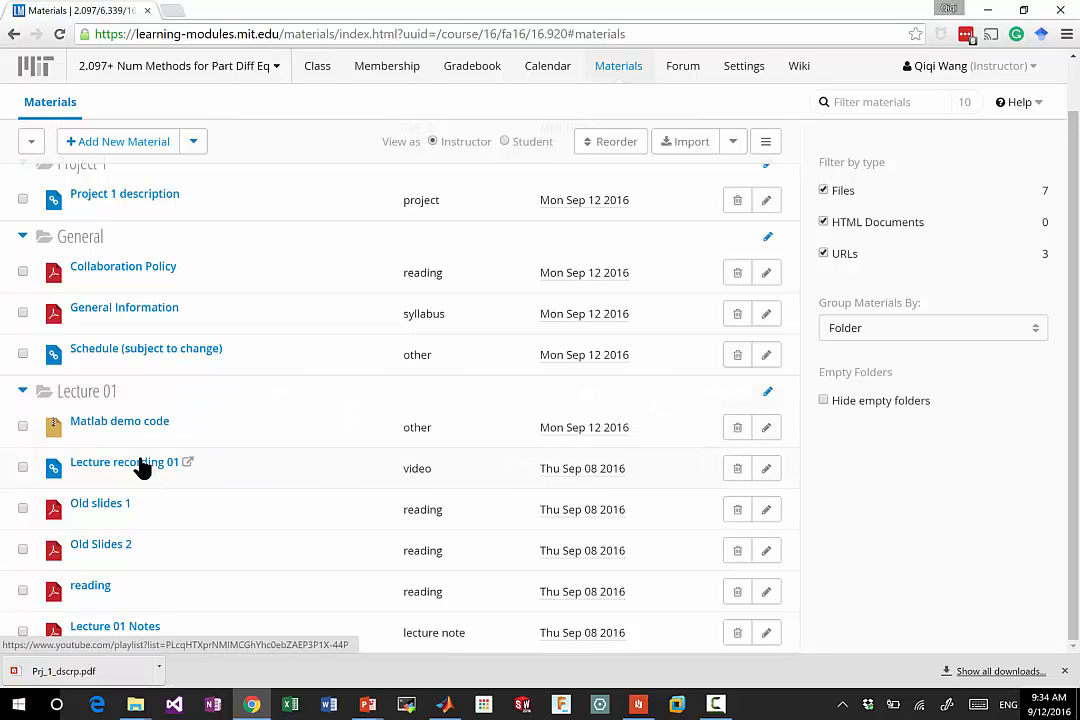
pyautogui.moveTo(170, 500)
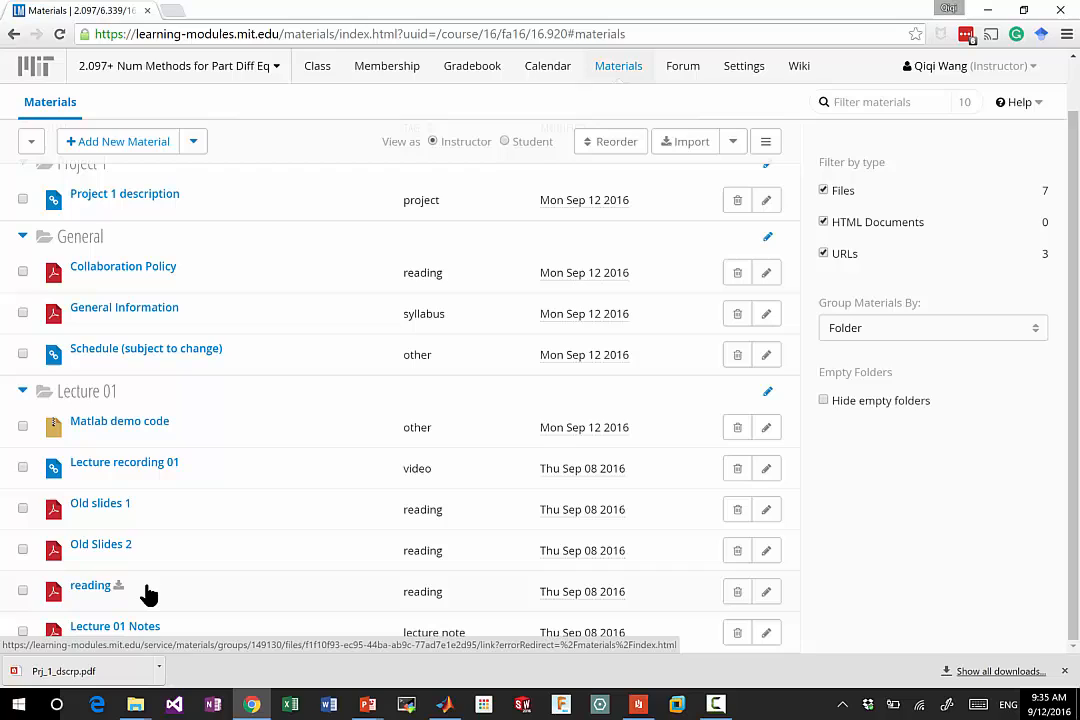
pyautogui.moveTo(324, 600)
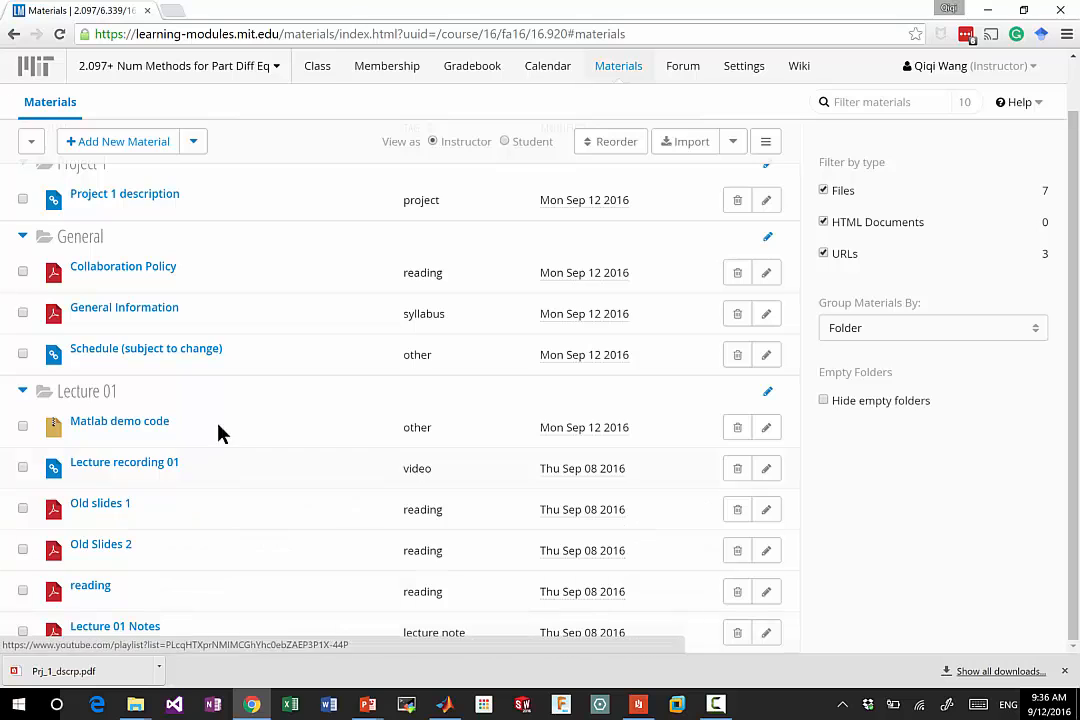
pyautogui.moveTo(140, 200)
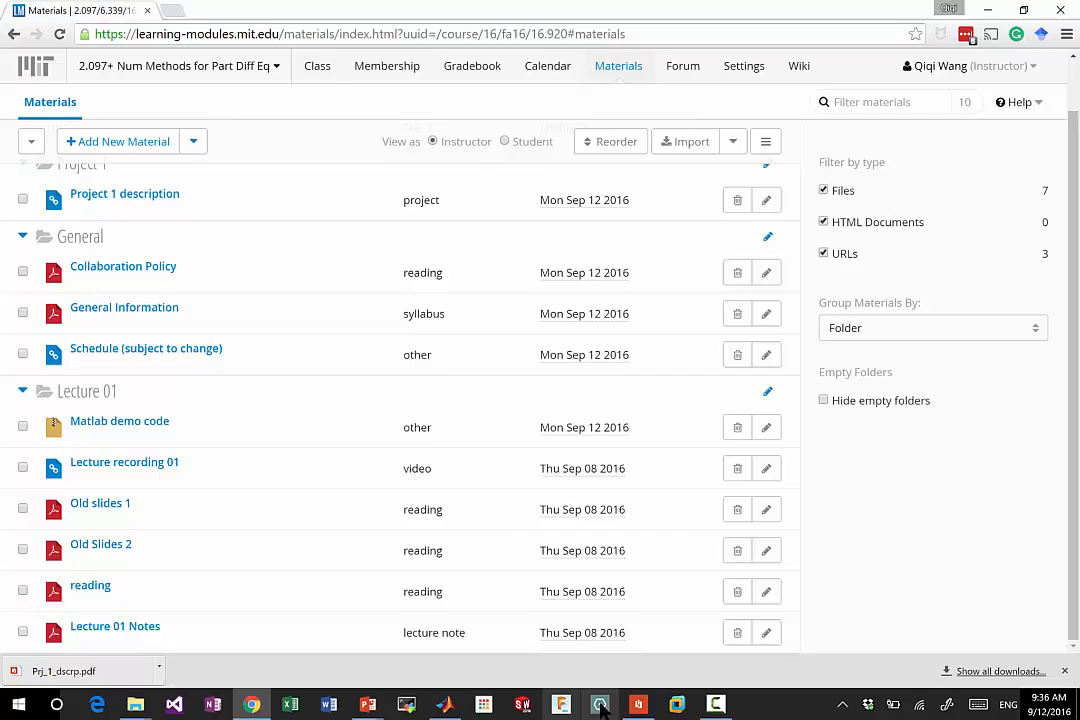
# - View the Project 1 description PDF from its title page down through page 2 and back to Governing equations
pyautogui.click(76, 672)
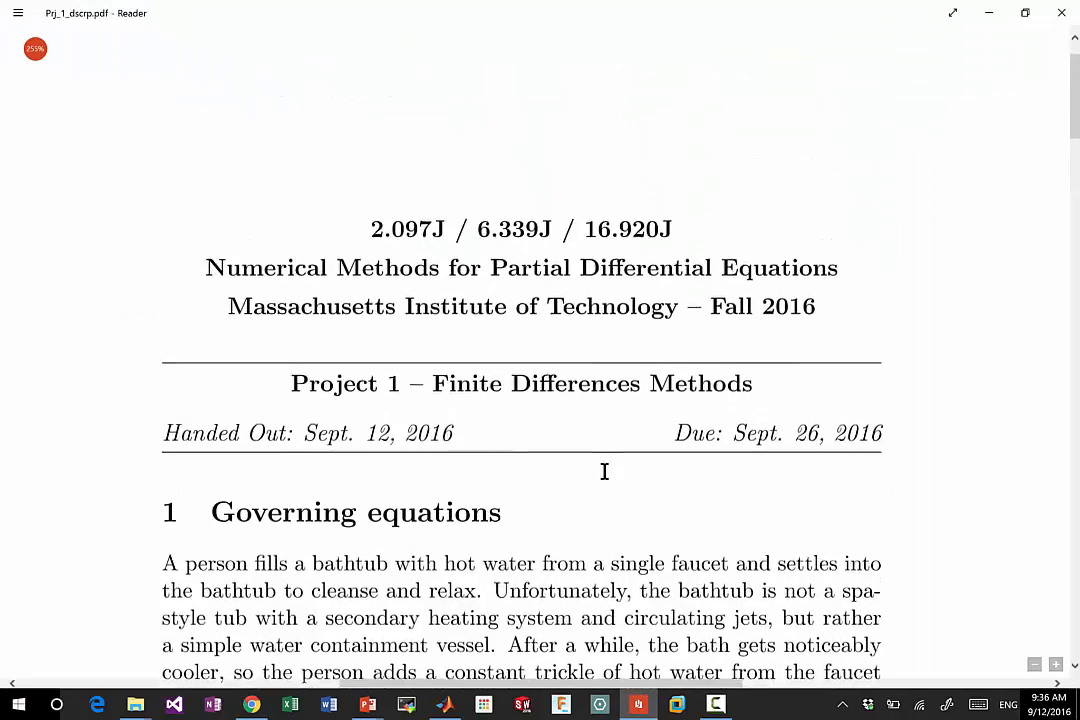
pyautogui.scroll(-3)
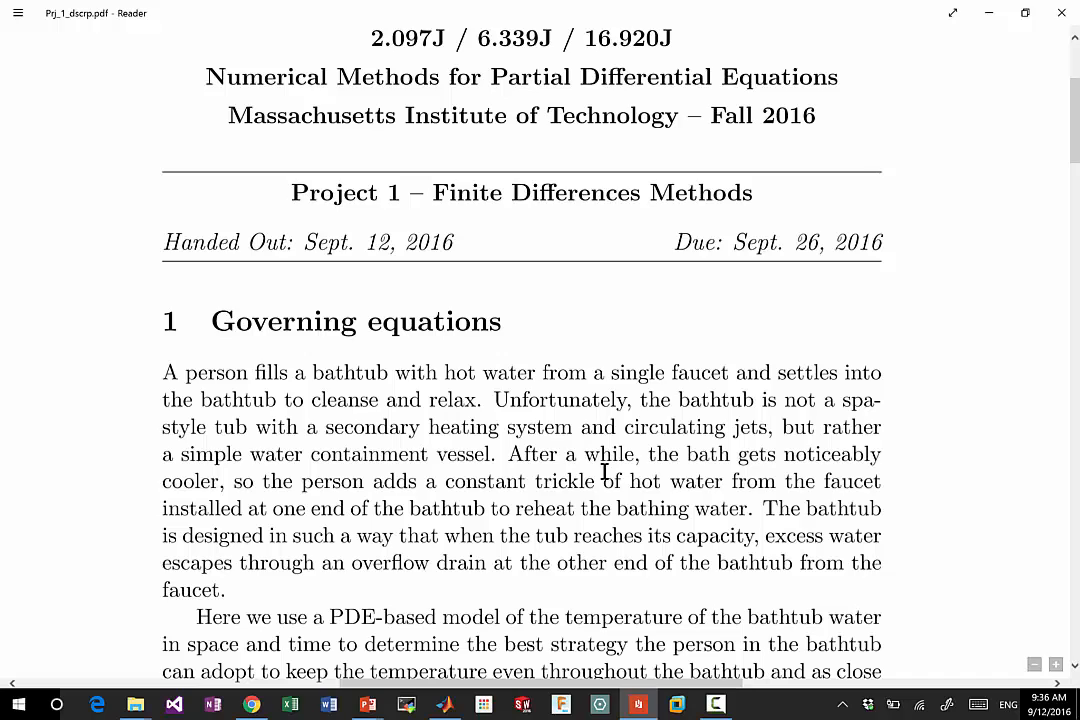
pyautogui.moveTo(728, 244)
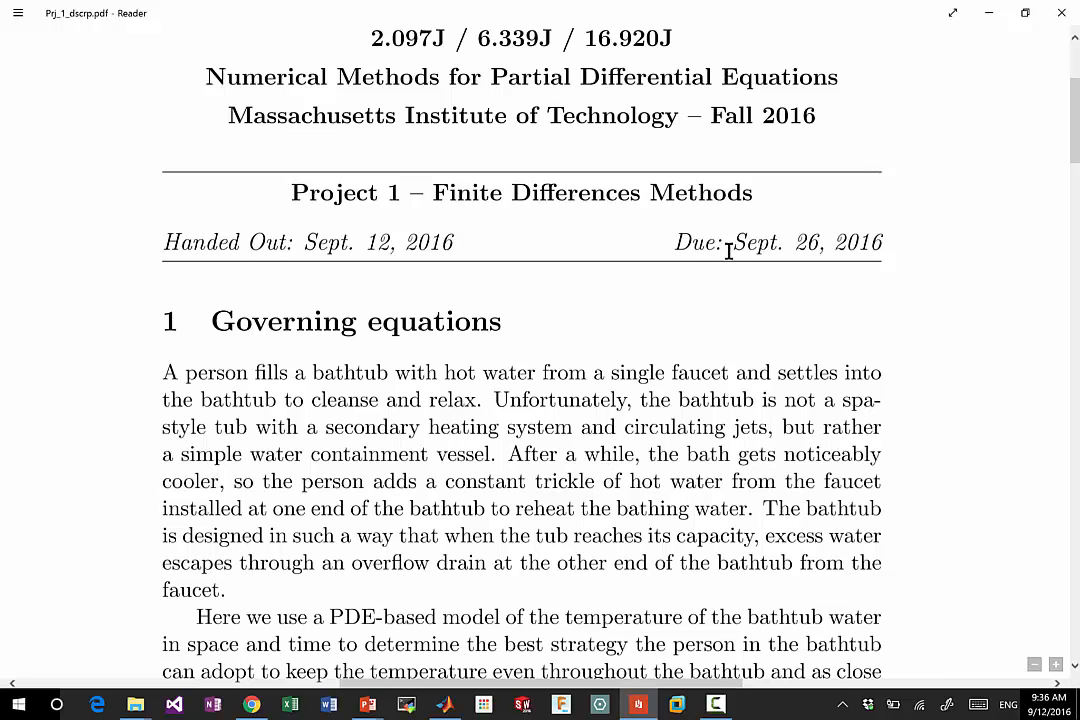
pyautogui.moveTo(868, 226)
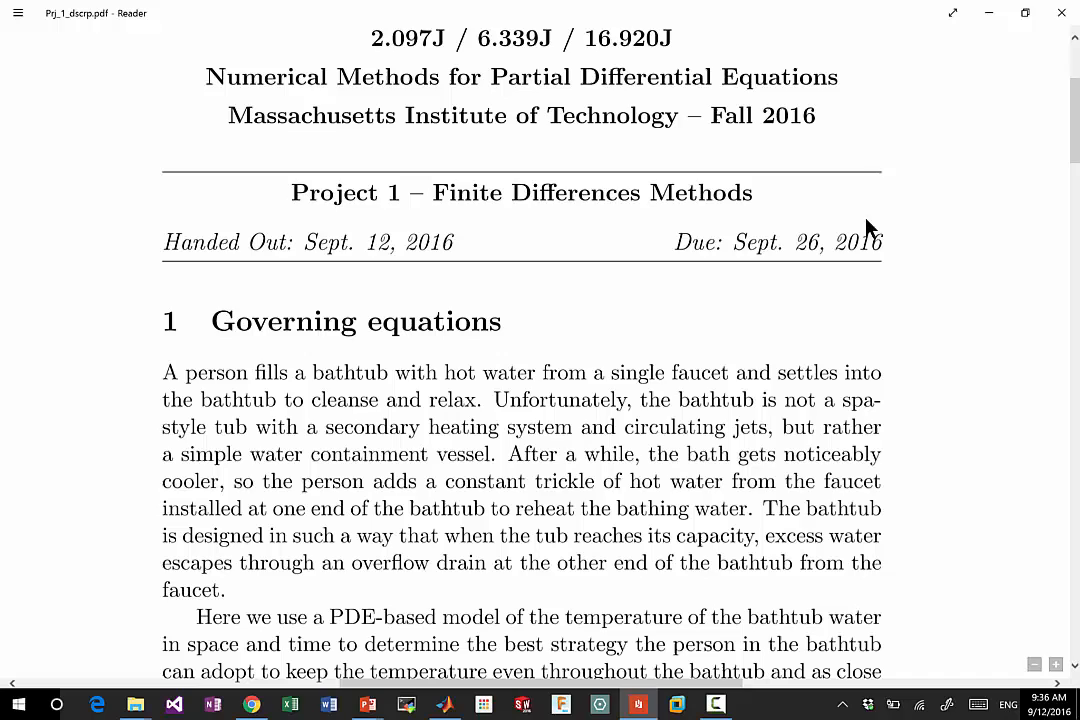
pyautogui.moveTo(916, 192)
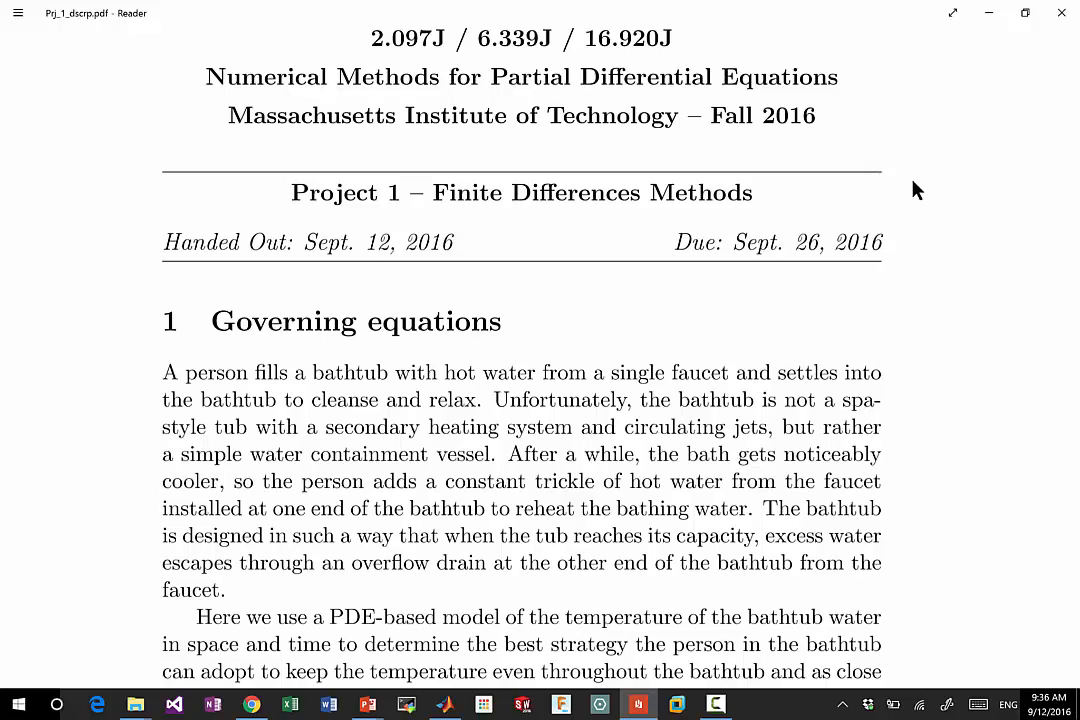
pyautogui.scroll(-3)
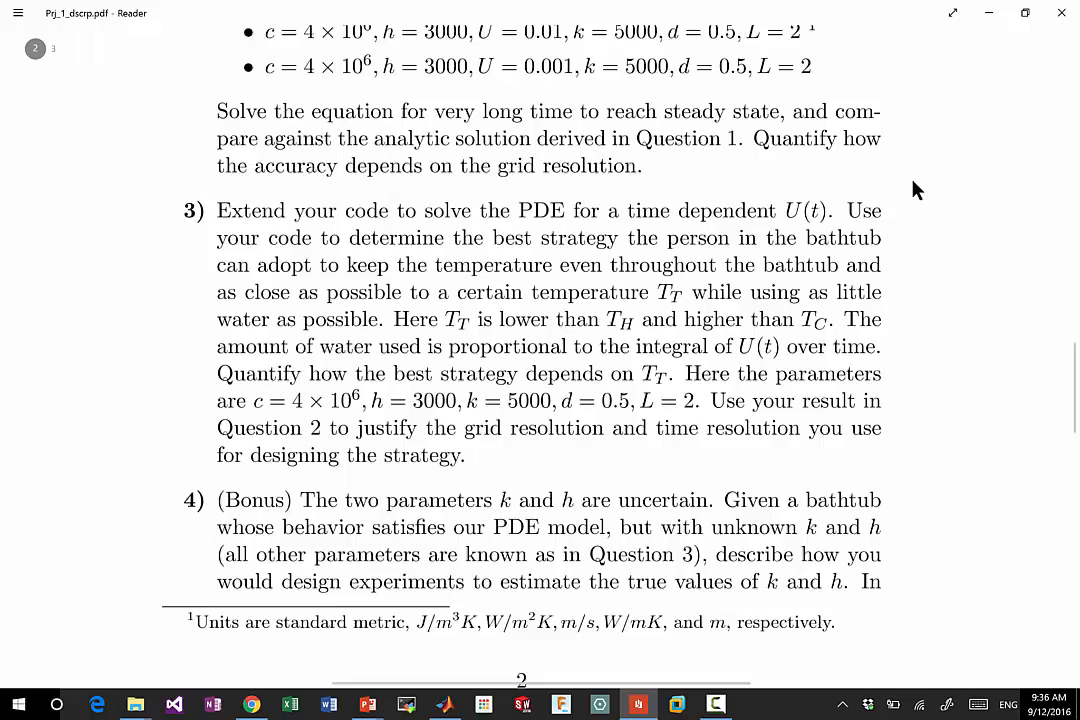
pyautogui.scroll(-3)
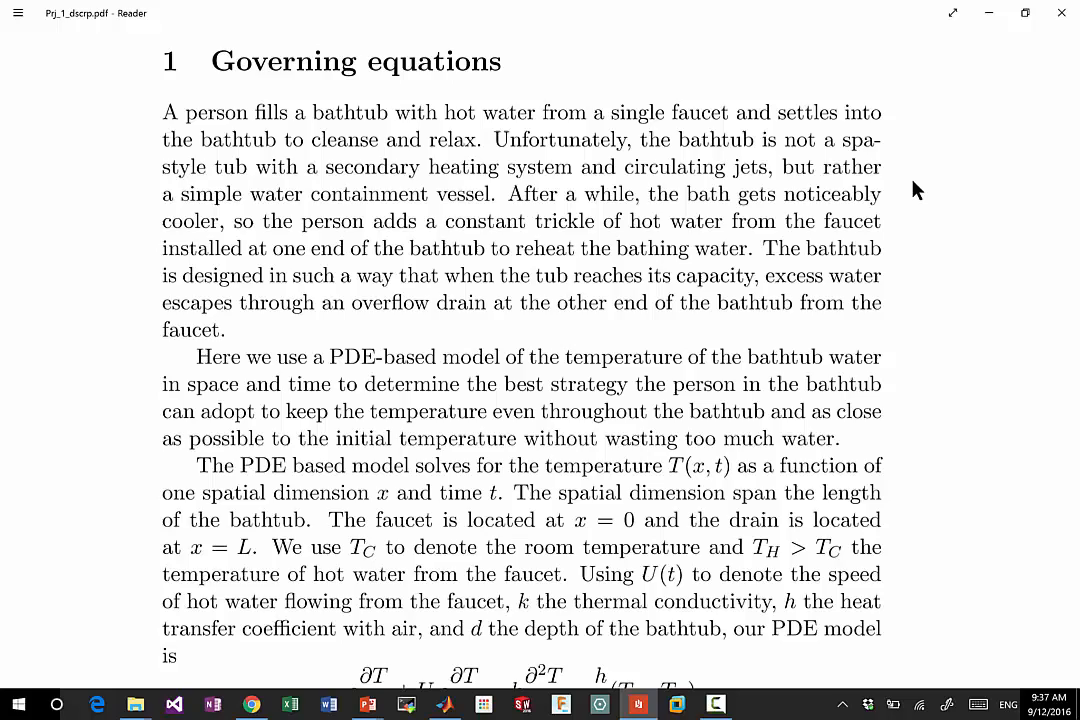
# - Scroll past the PDE model and boundary conditions down to section 2 Questions
pyautogui.scroll(-3)
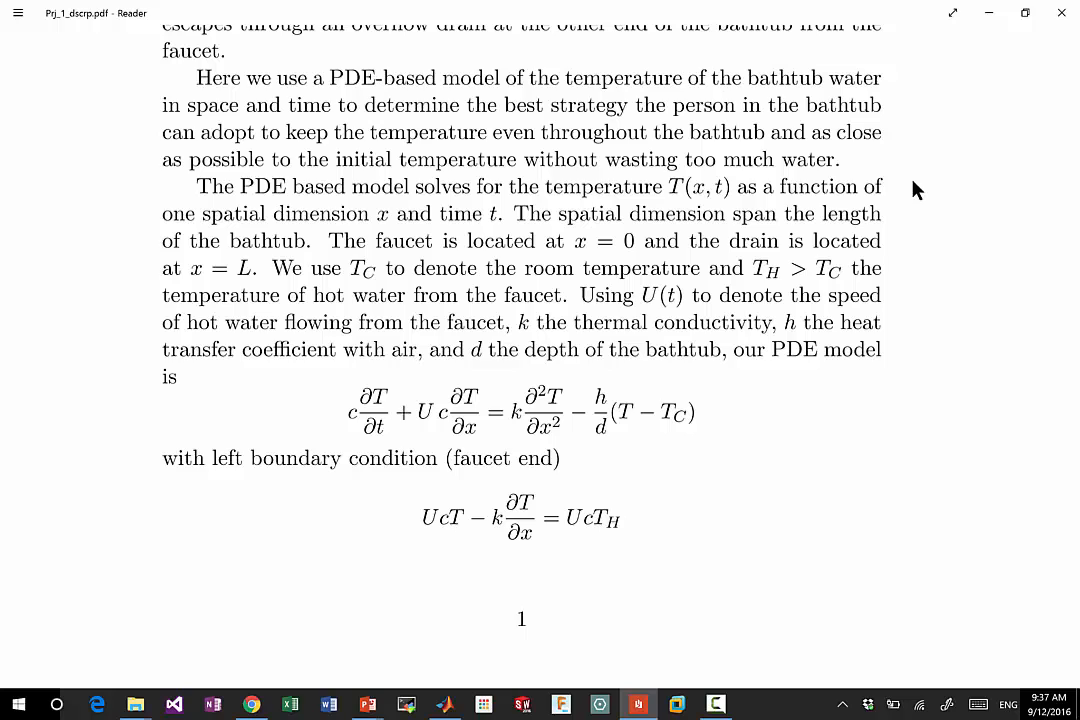
pyautogui.scroll(-3)
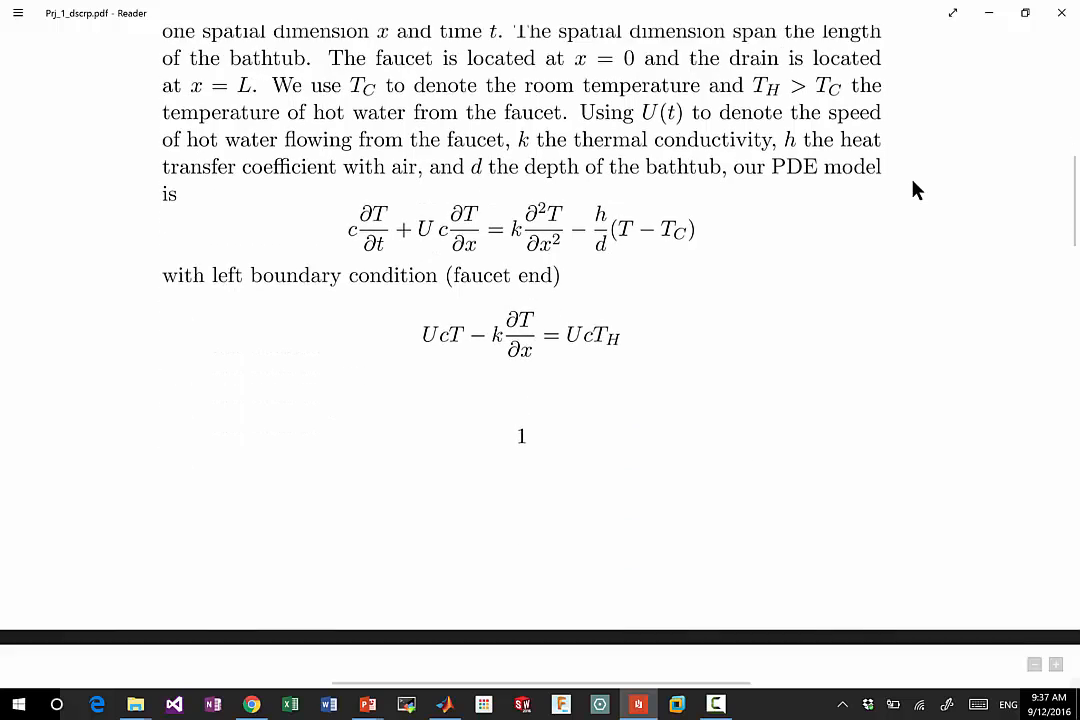
pyautogui.scroll(-3)
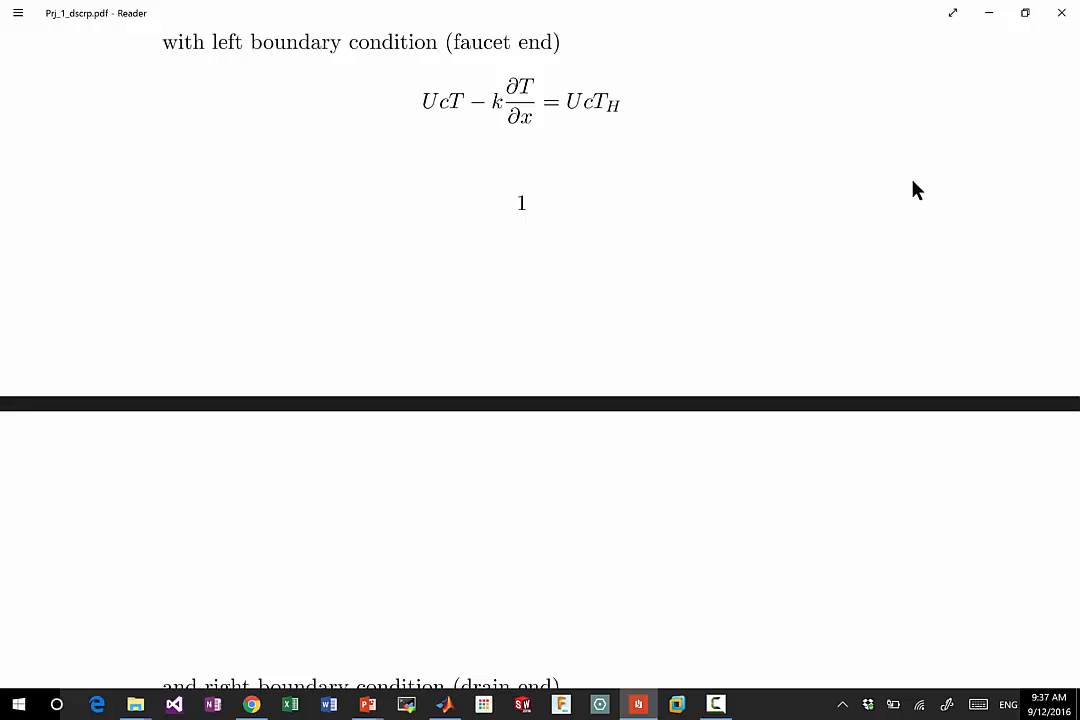
pyautogui.scroll(-3)
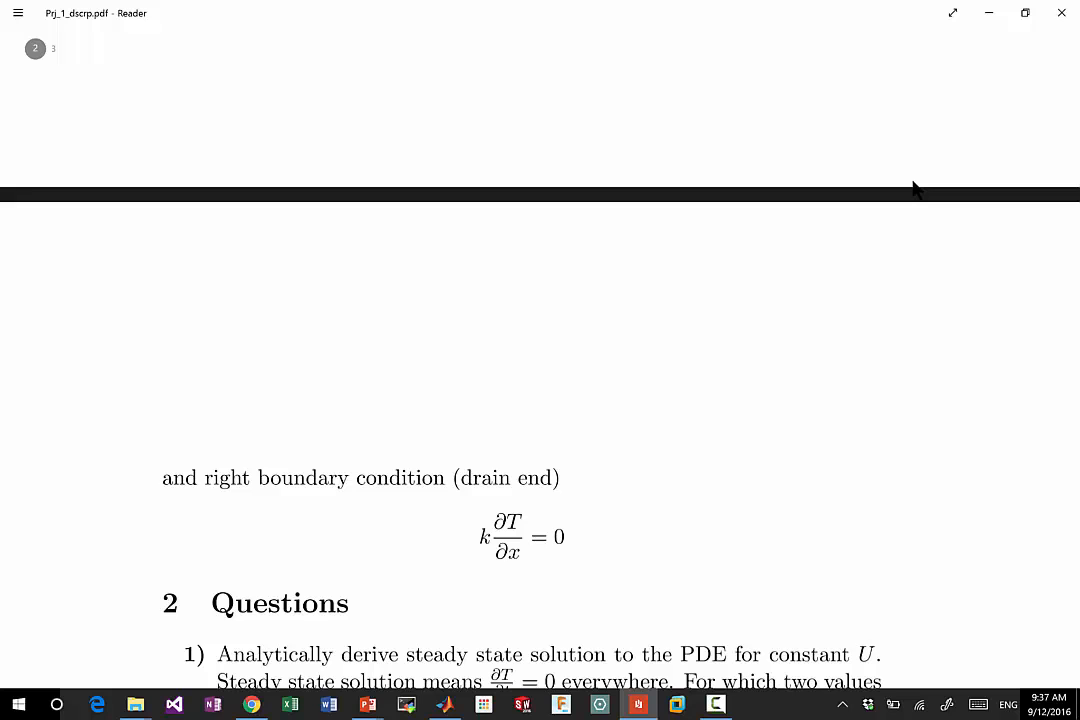
pyautogui.scroll(-3)
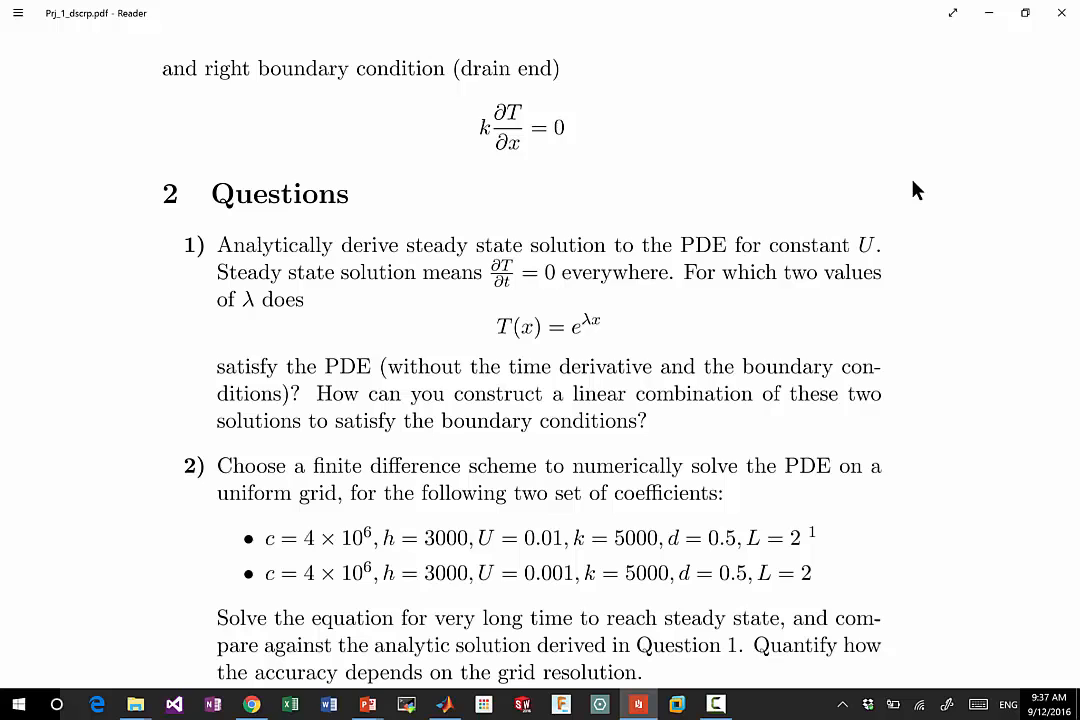
pyautogui.scroll(-3)
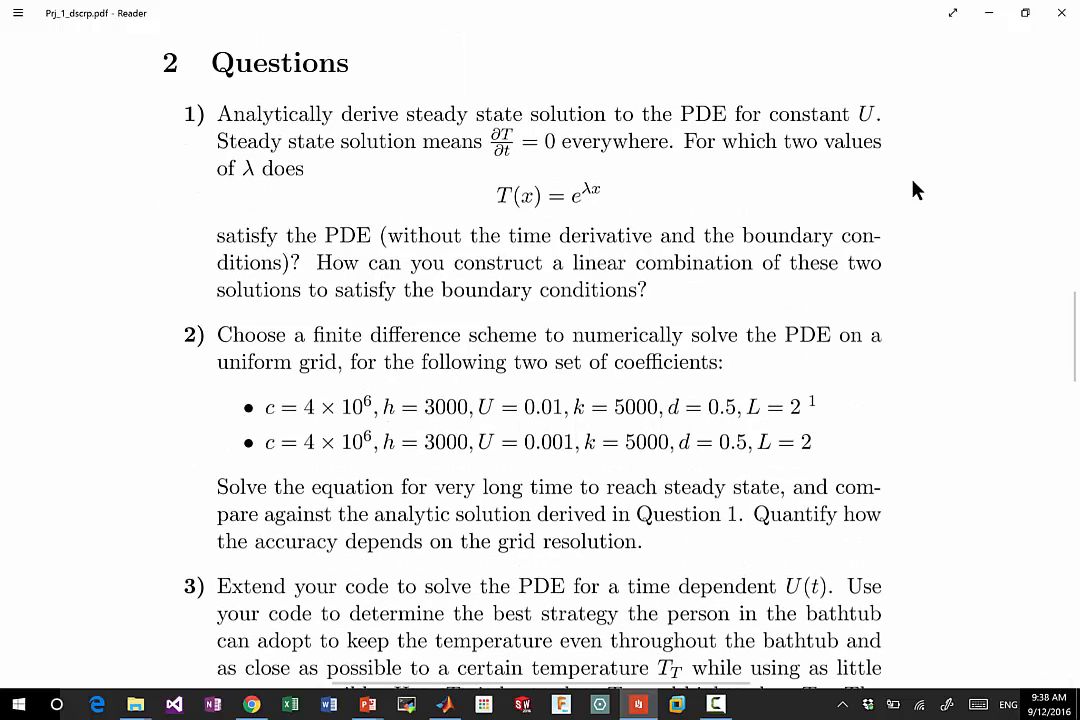
pyautogui.scroll(-3)
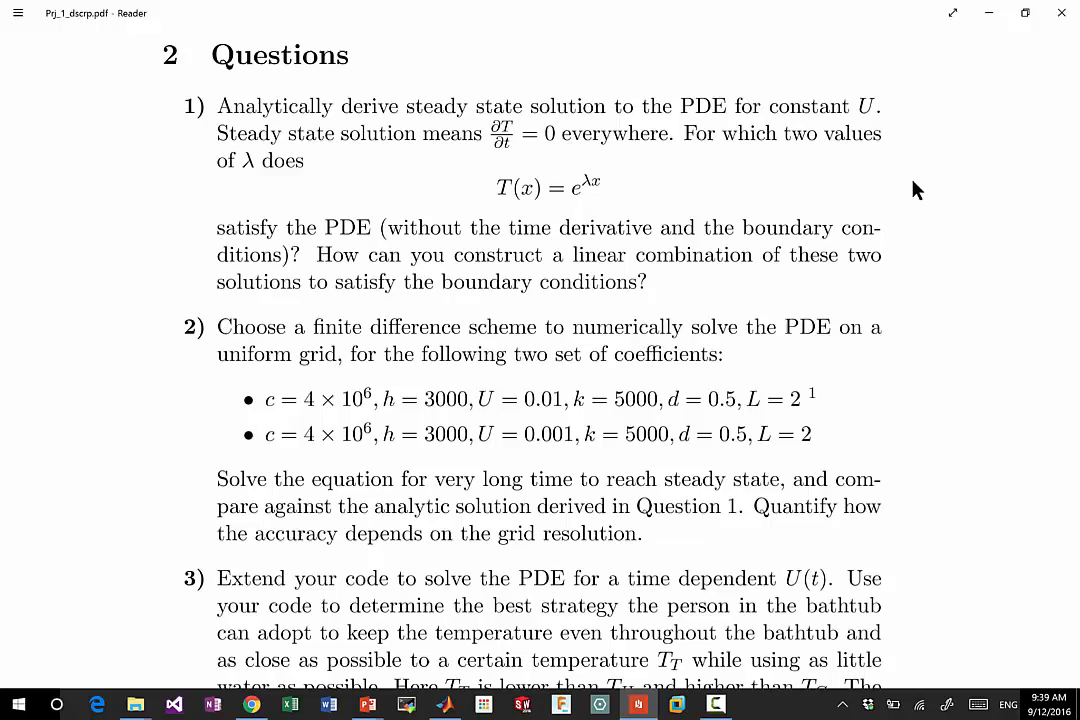
# - Scroll through Questions 2, 3 and 4 onto page 3 showing bonus Question 5
pyautogui.scroll(-3)
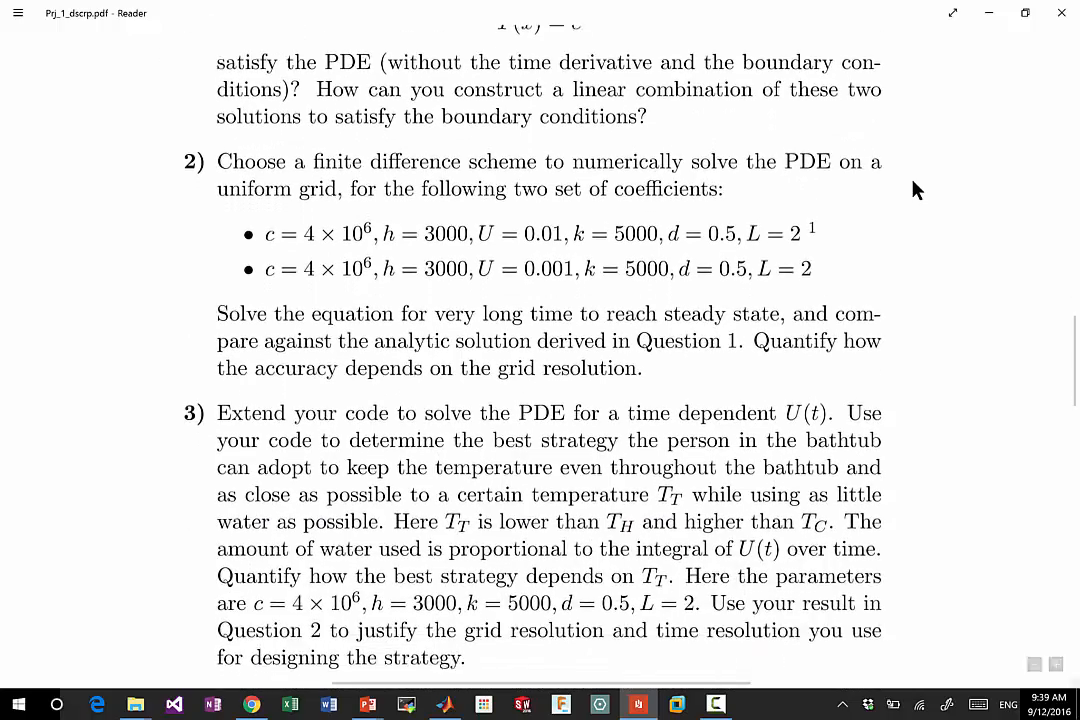
pyautogui.scroll(-3)
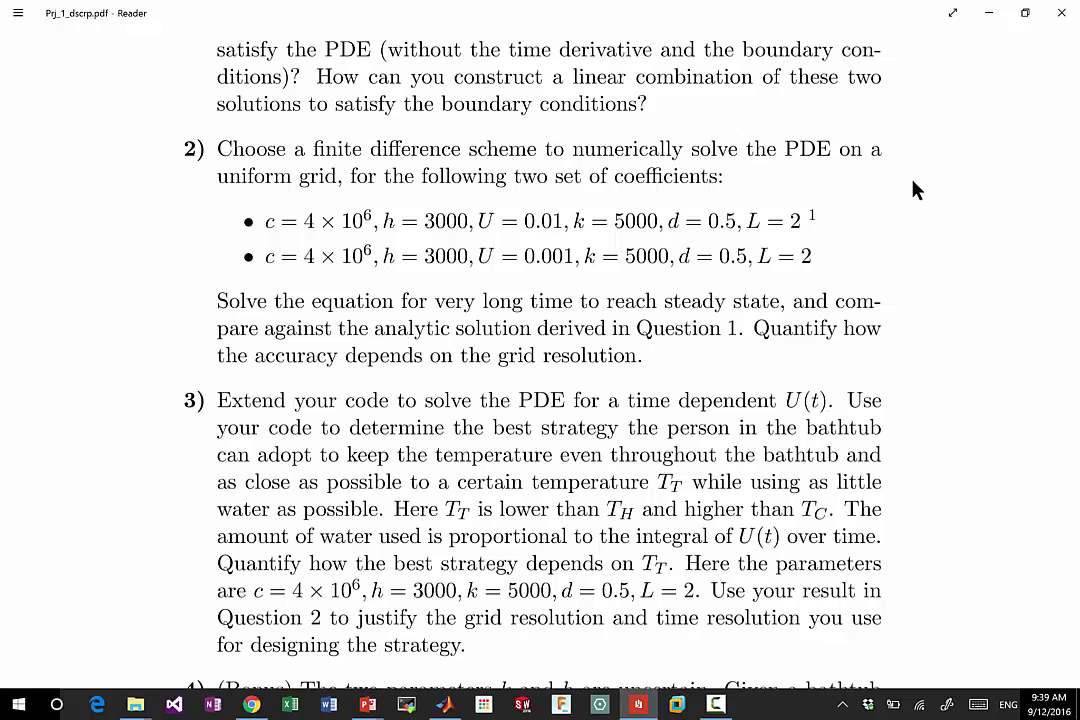
pyautogui.scroll(-3)
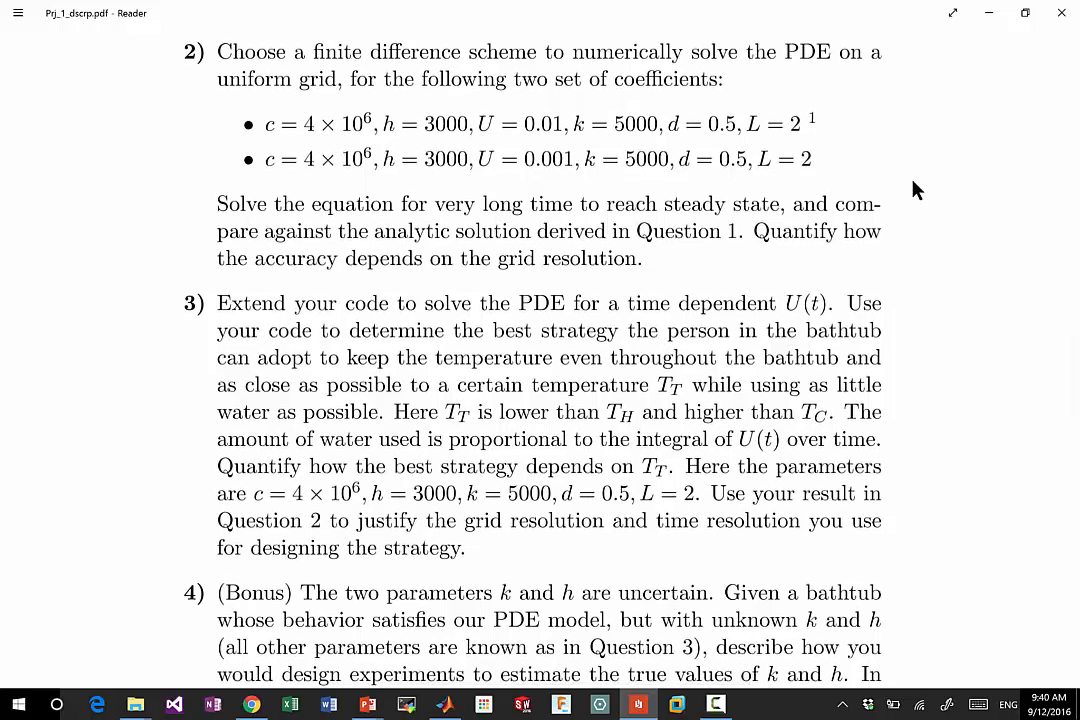
pyautogui.scroll(-3)
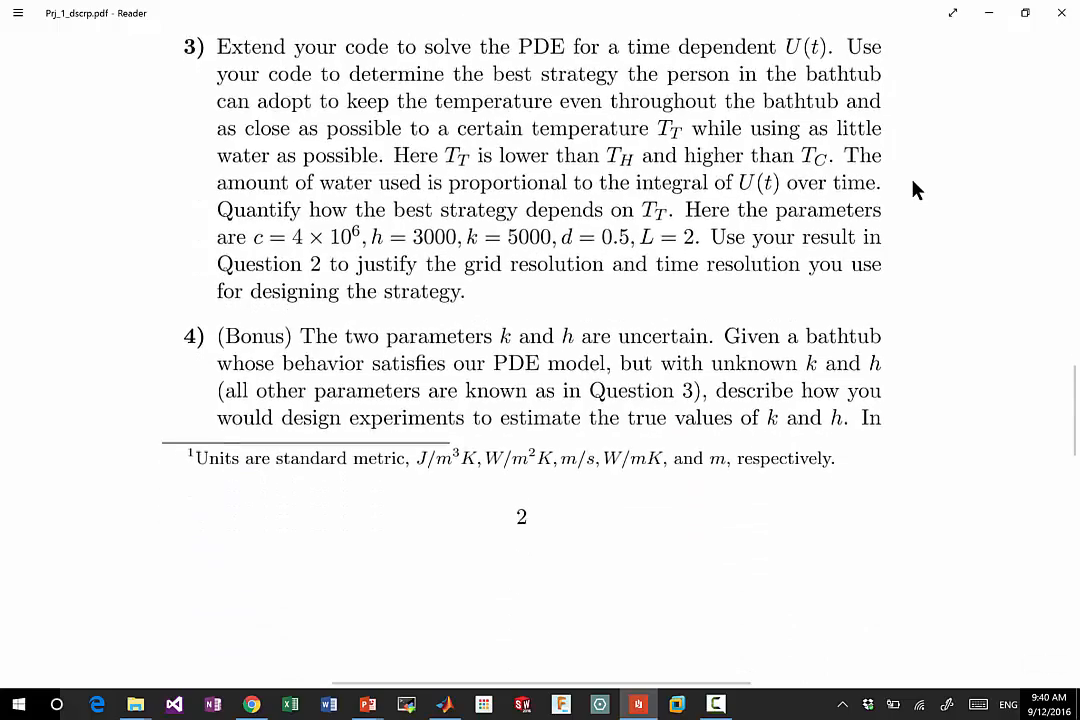
pyautogui.scroll(-3)
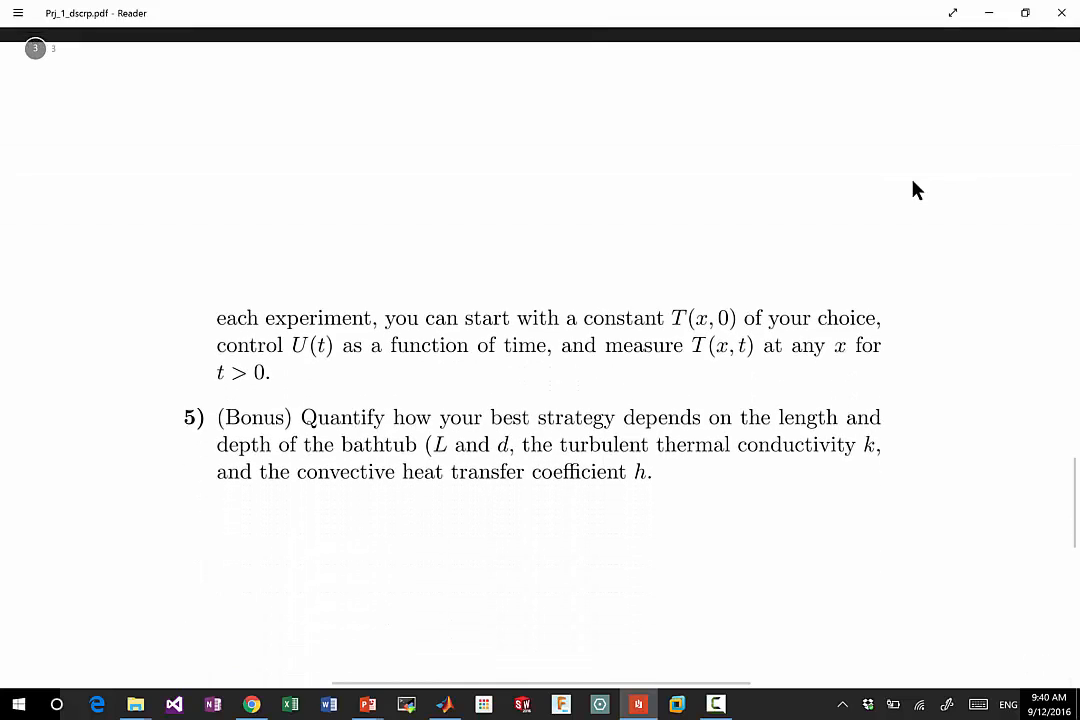
pyautogui.scroll(-3)
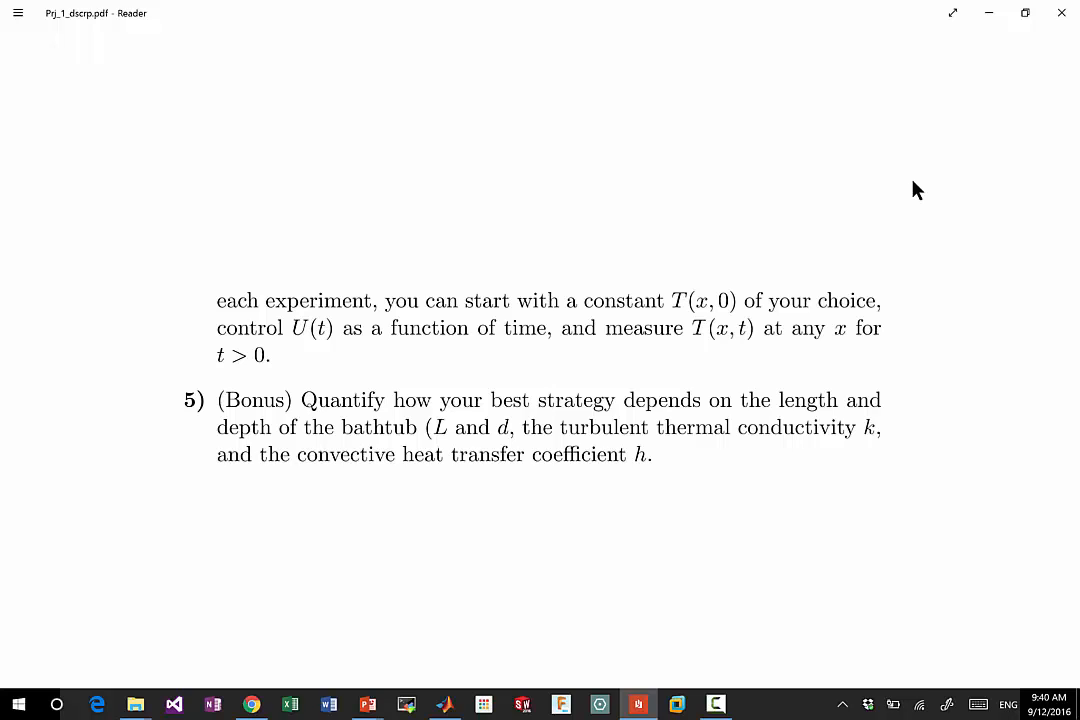
pyautogui.moveTo(1034, 84)
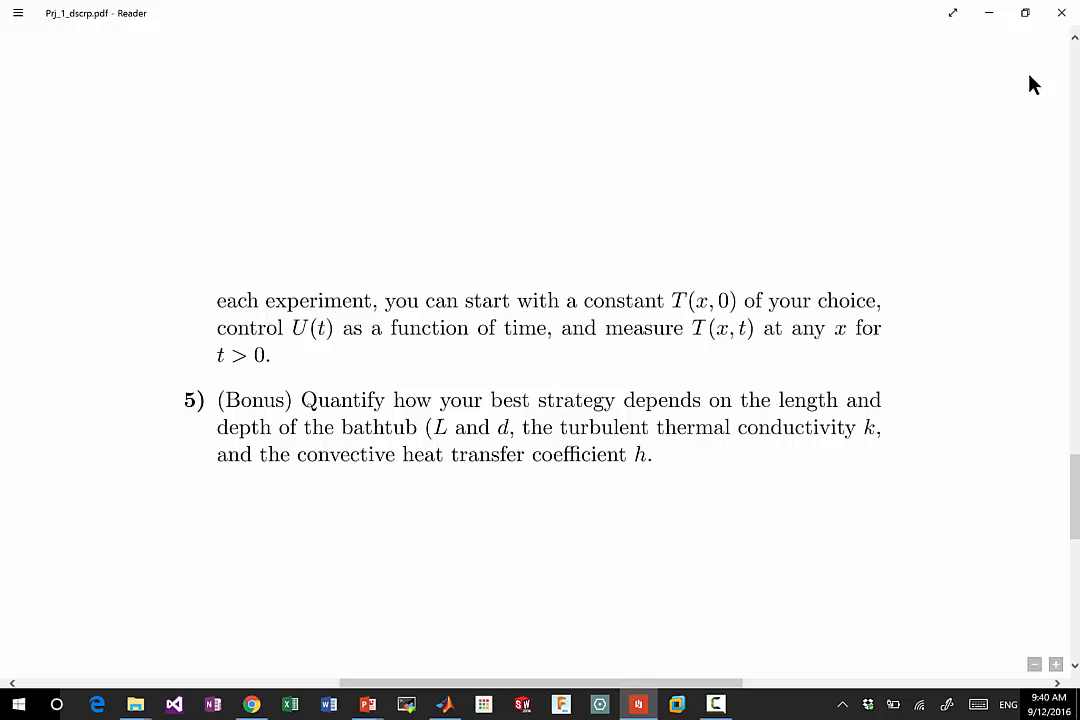